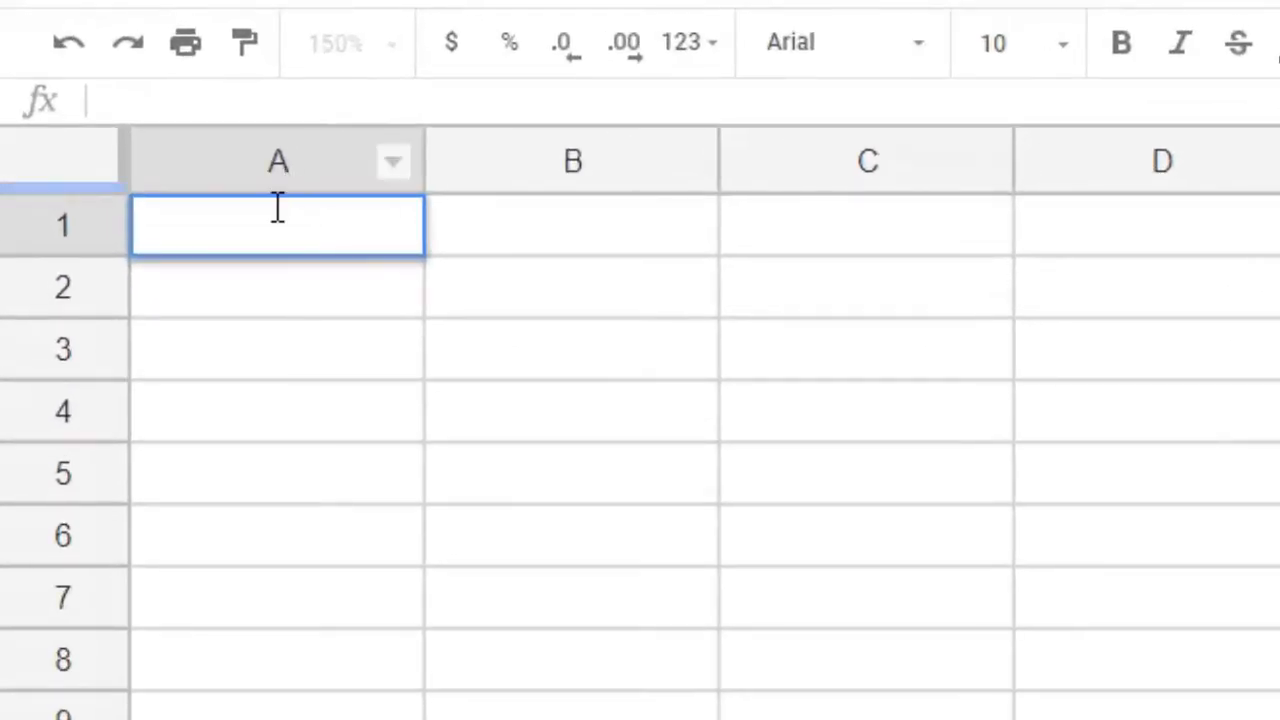
# - Enter headers 'Time (sec)' in A1 and 'Words' in B1, and make them bold
pyautogui.doubleClick(278, 225)
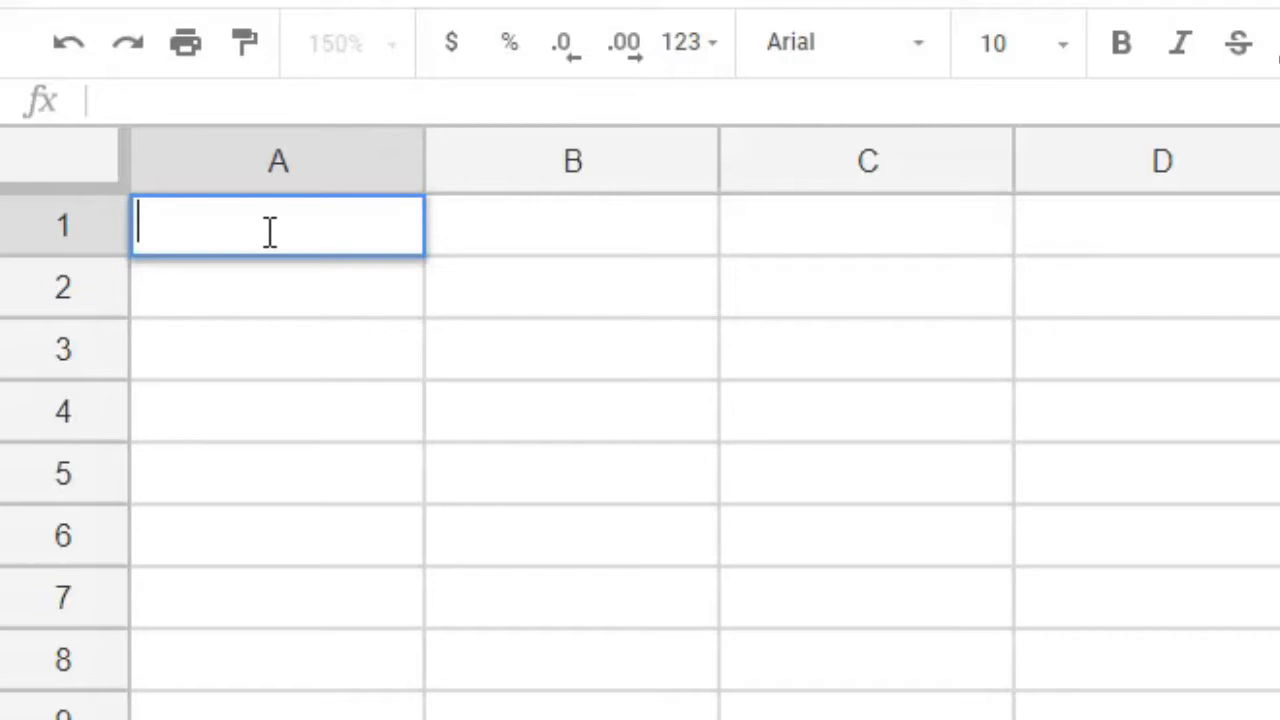
pyautogui.write('Time (')
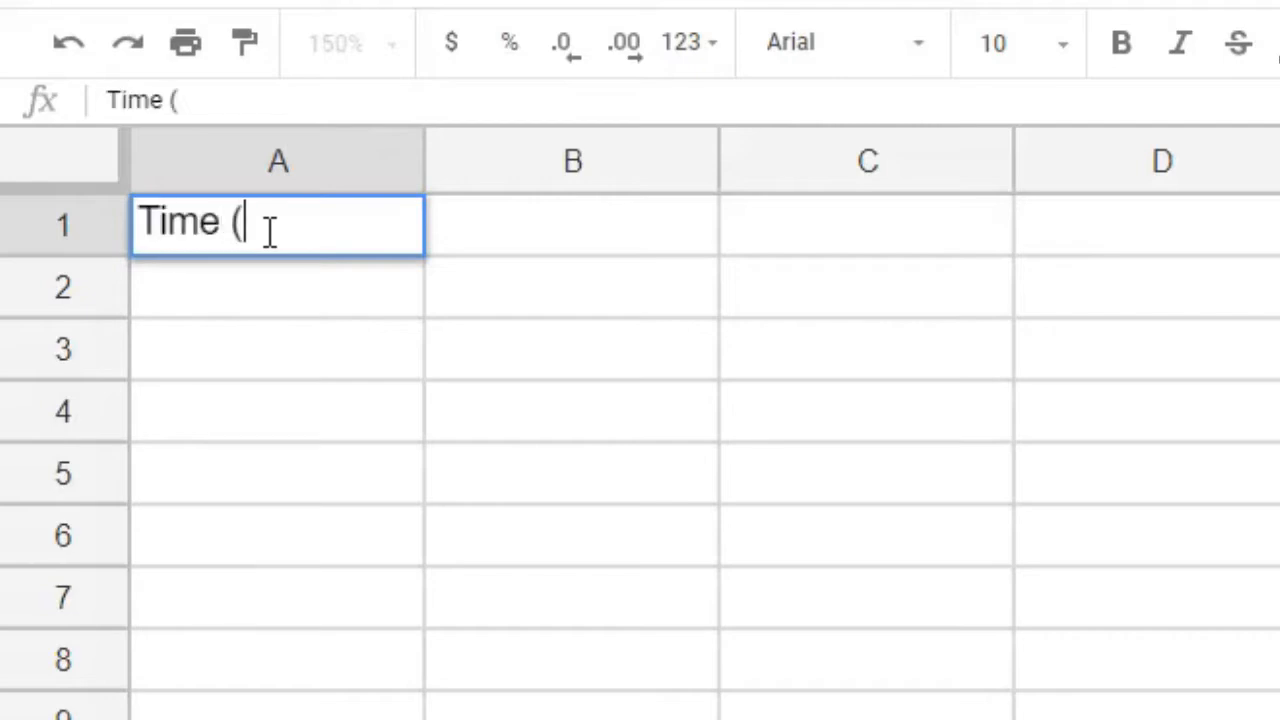
pyautogui.write('sec)')
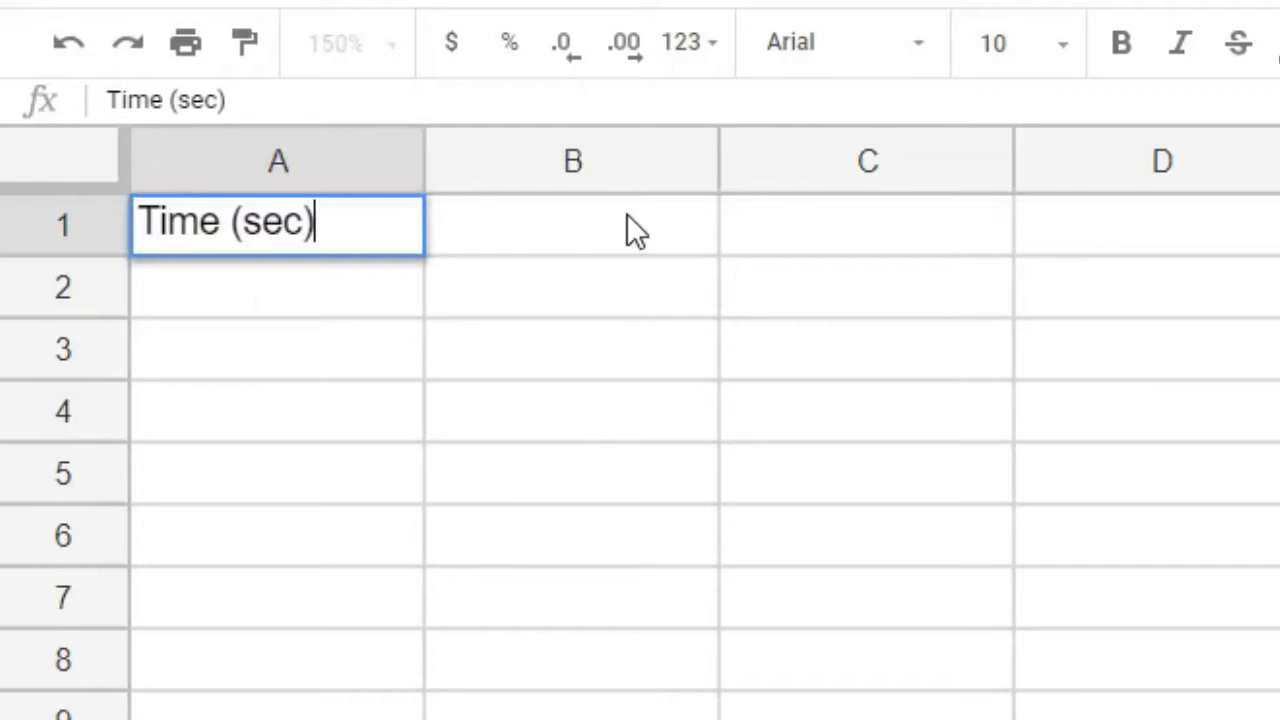
pyautogui.write('Words')
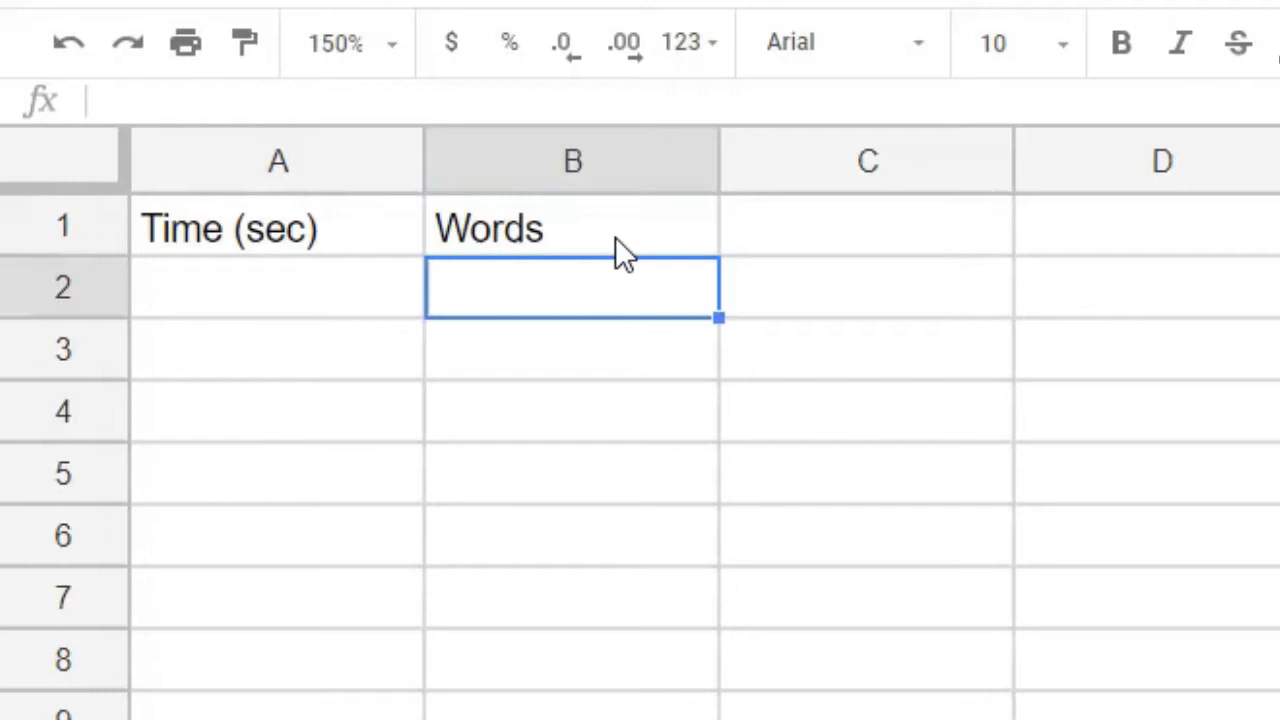
pyautogui.click(572, 228)
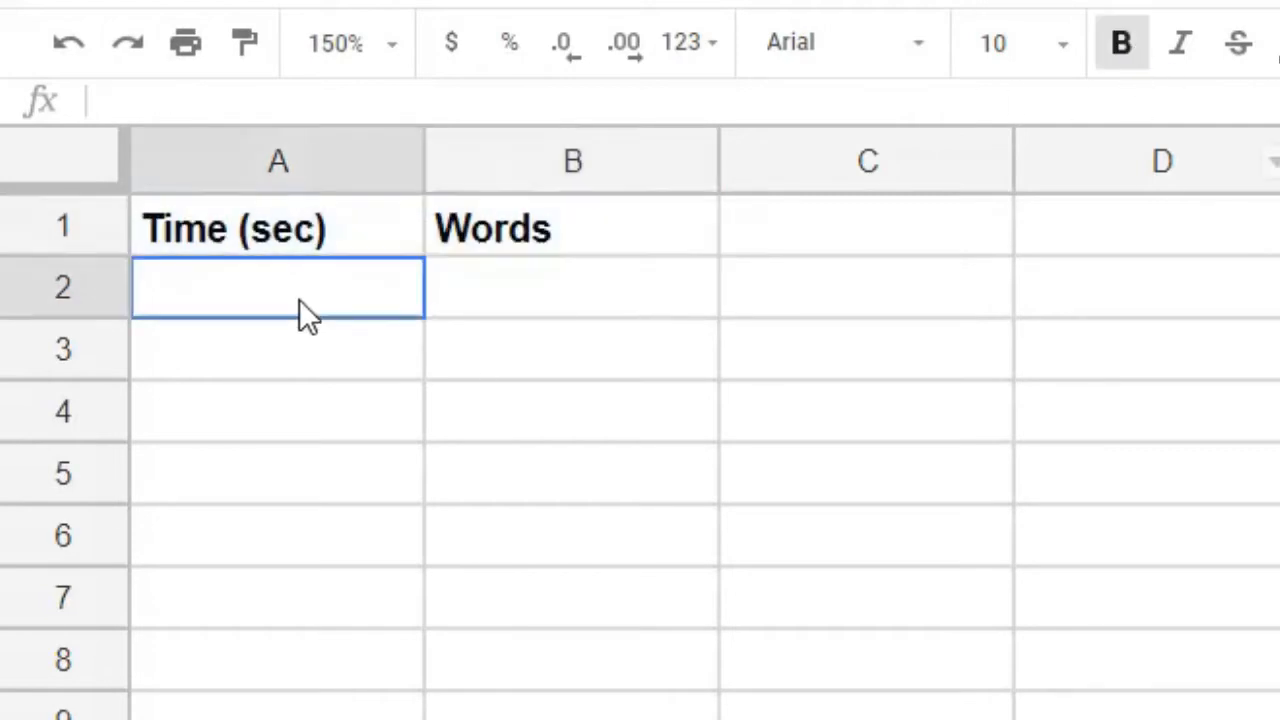
# - Enter 30, 60, 90 in A2:A4 and extend the series down to 210 in A8
pyautogui.write('30')
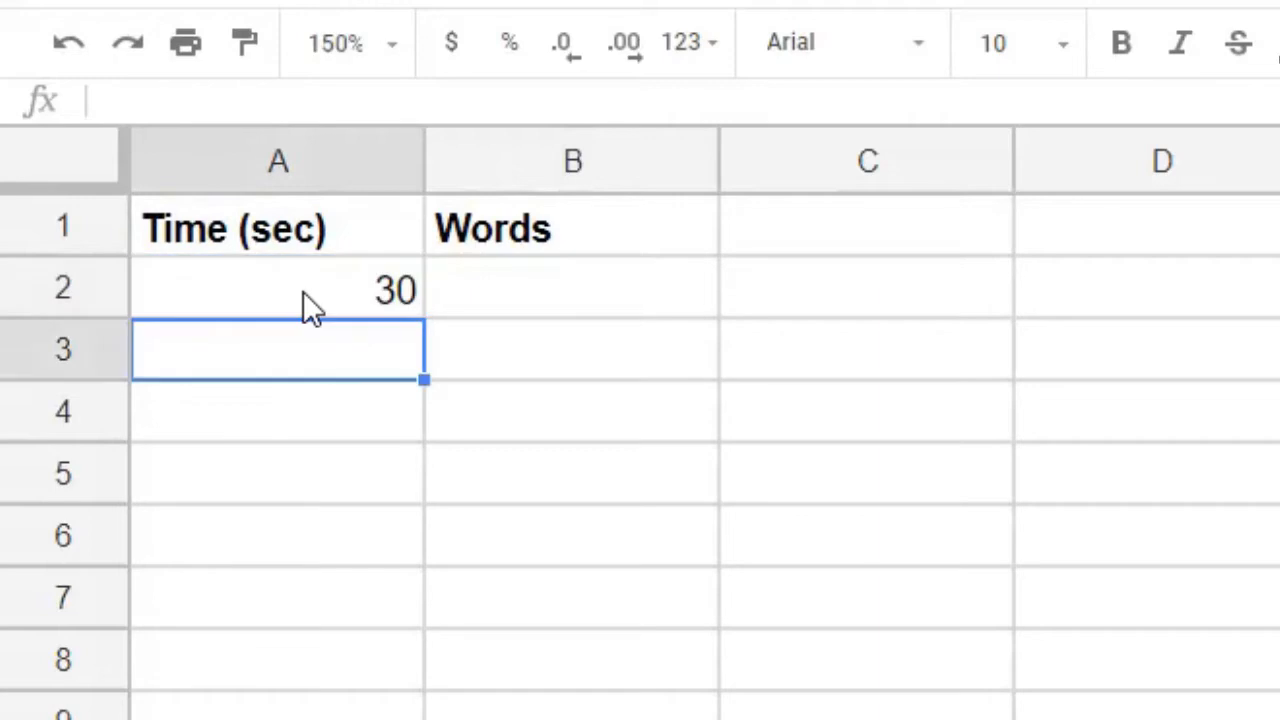
pyautogui.write('60')
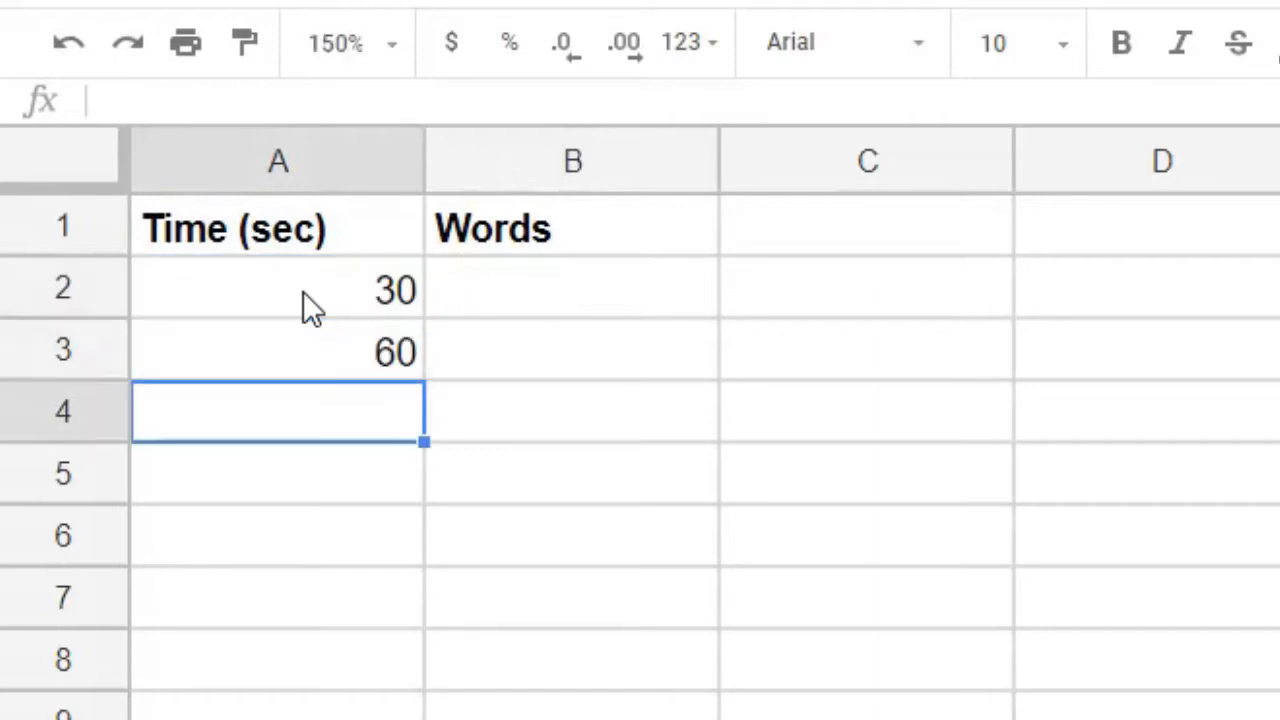
pyautogui.write('90')
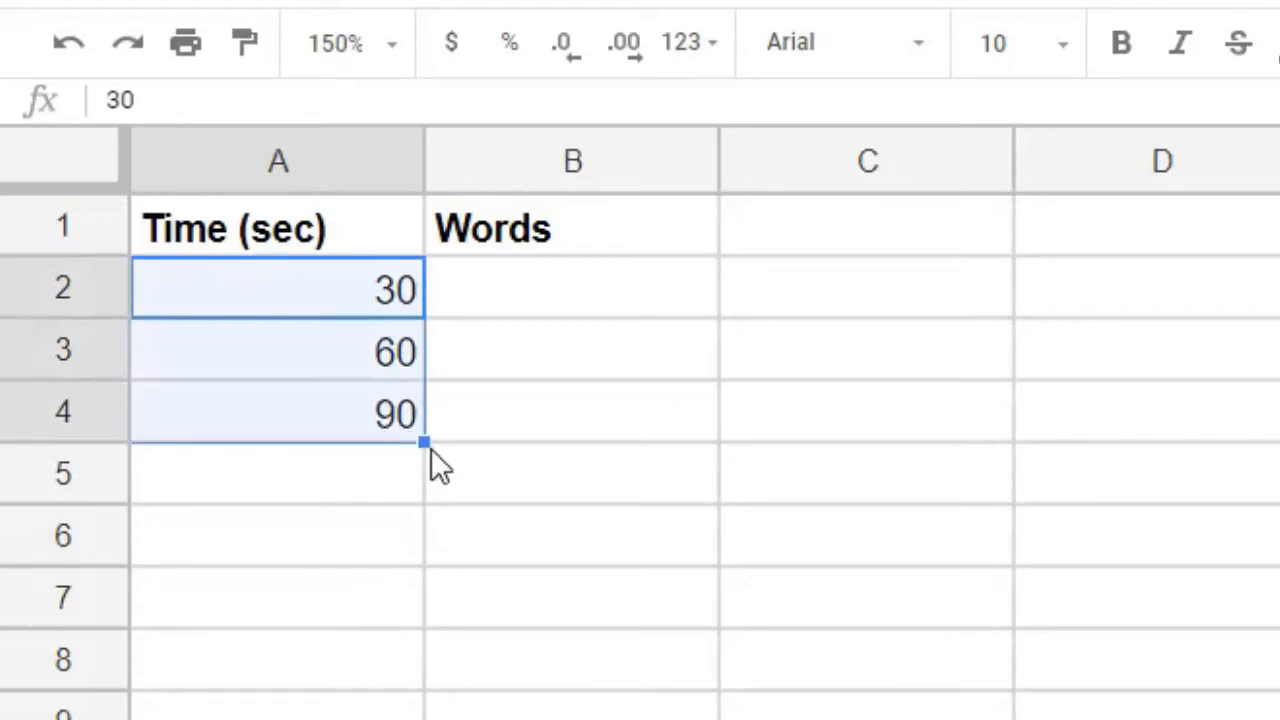
pyautogui.moveTo(423, 443); pyautogui.dragTo(415, 630)
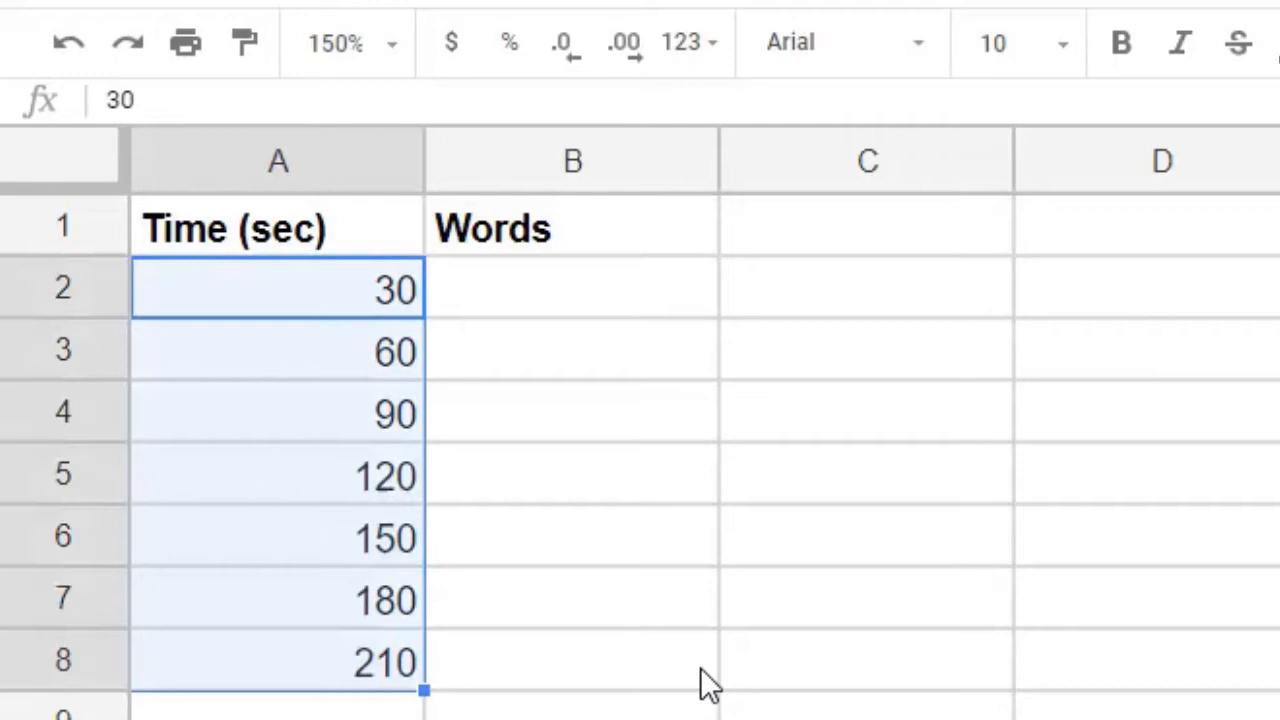
pyautogui.click(573, 660)
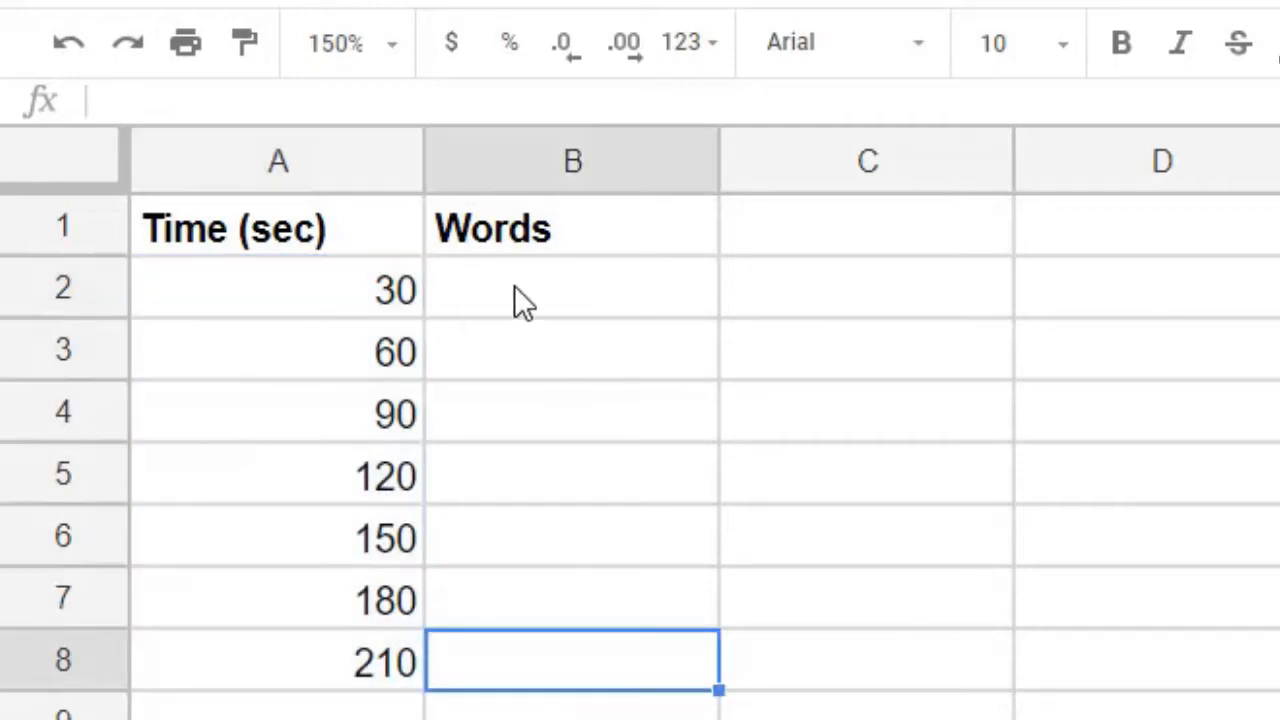
# - Enter word counts 16, 33, 42, 50, 69, 84, 88 into B2:B8
pyautogui.click(572, 288)
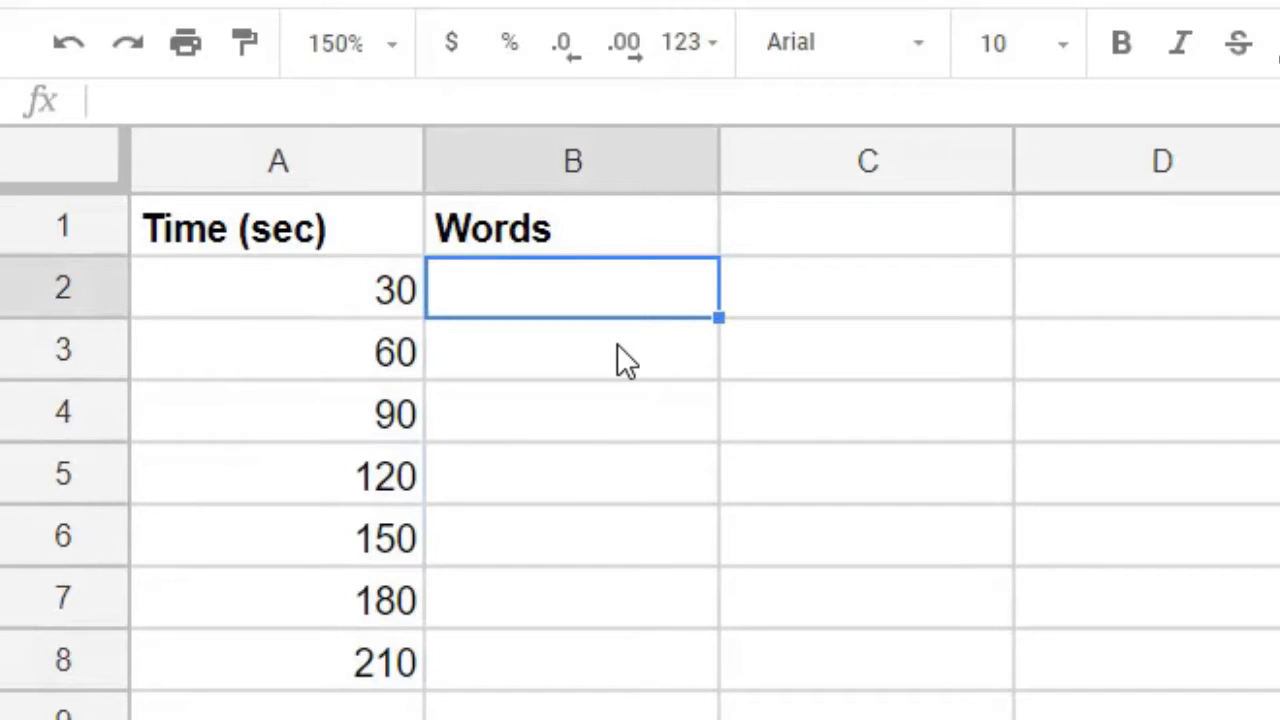
pyautogui.moveTo(612, 355)
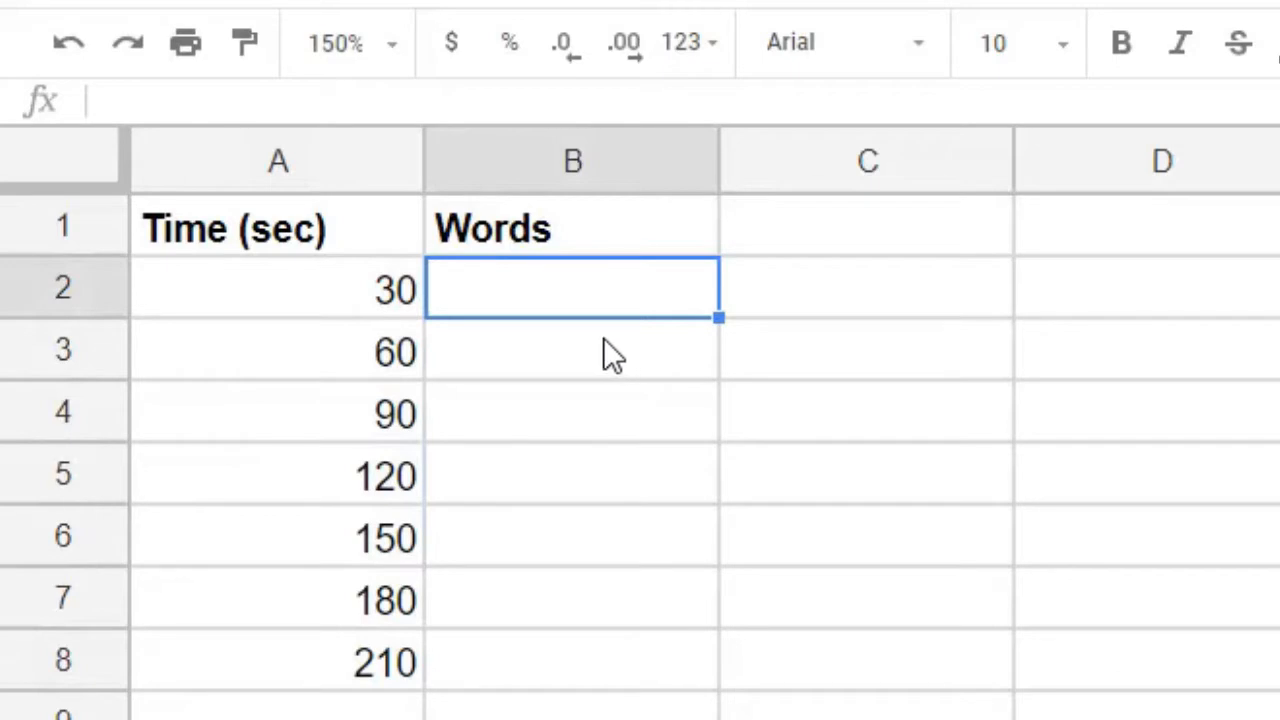
pyautogui.write('16')
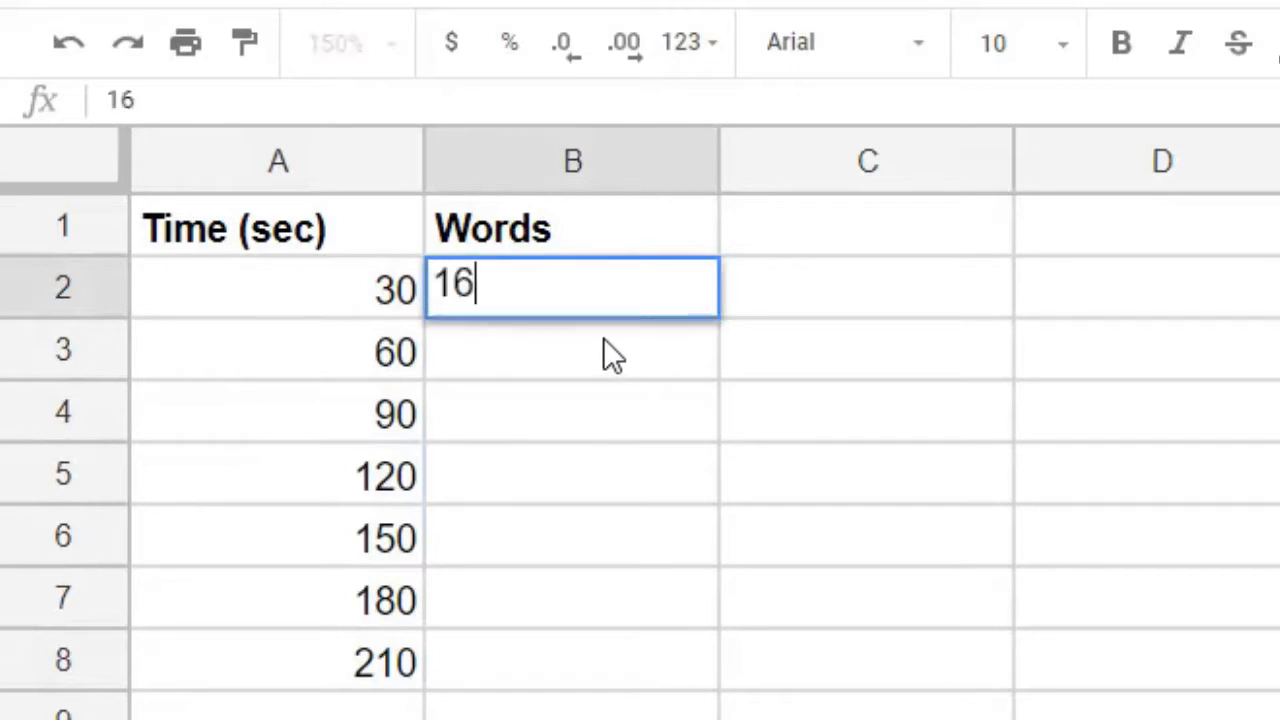
pyautogui.press('enter')
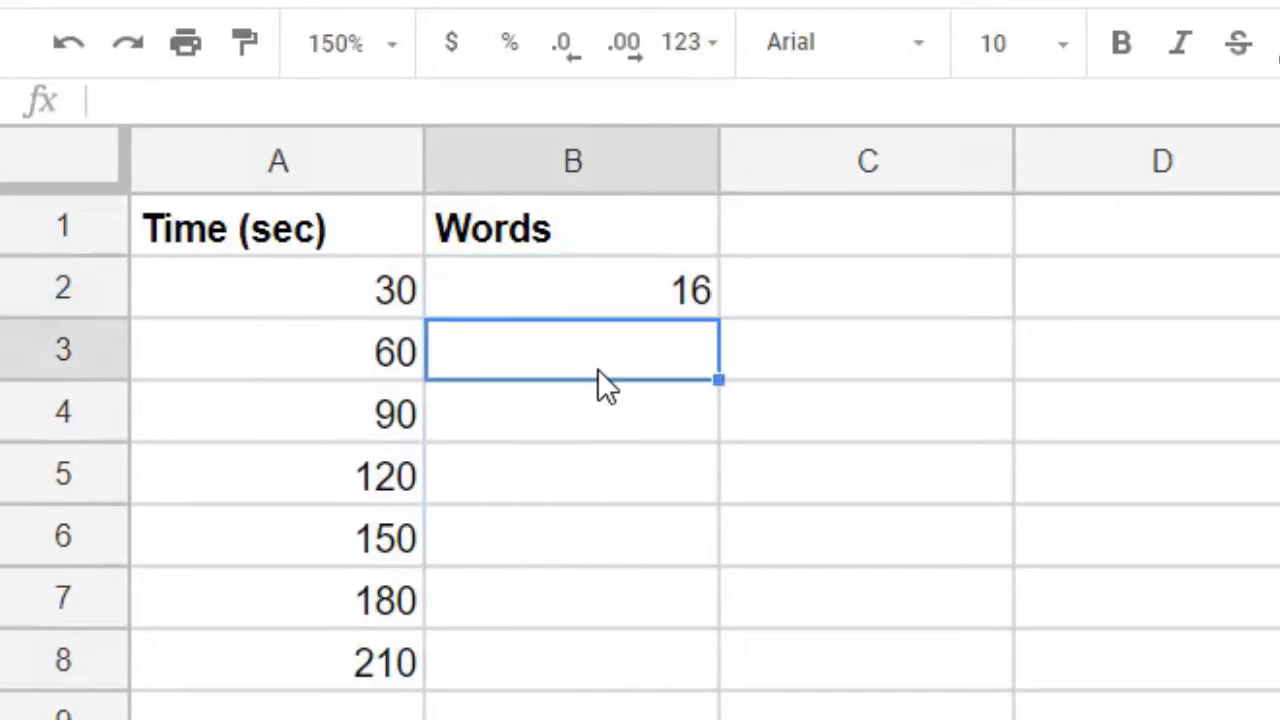
pyautogui.write('33')
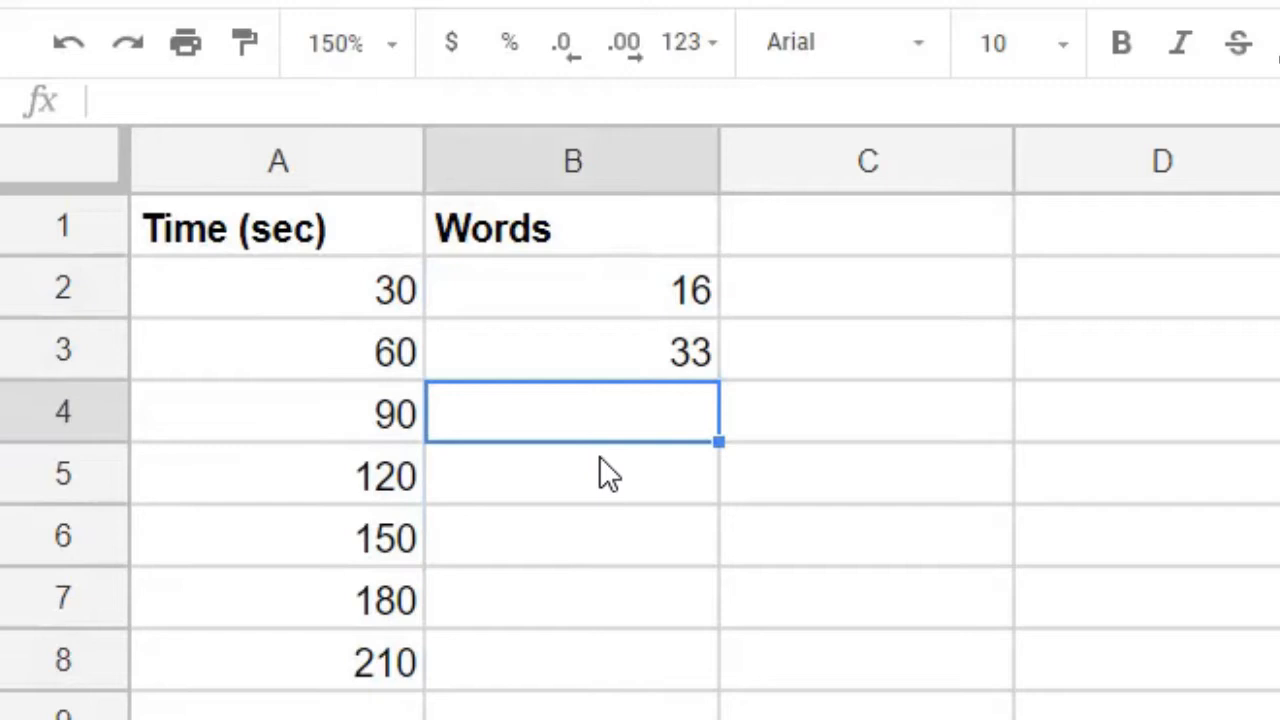
pyautogui.write('42')
pyautogui.click(571, 475)
pyautogui.write('50')
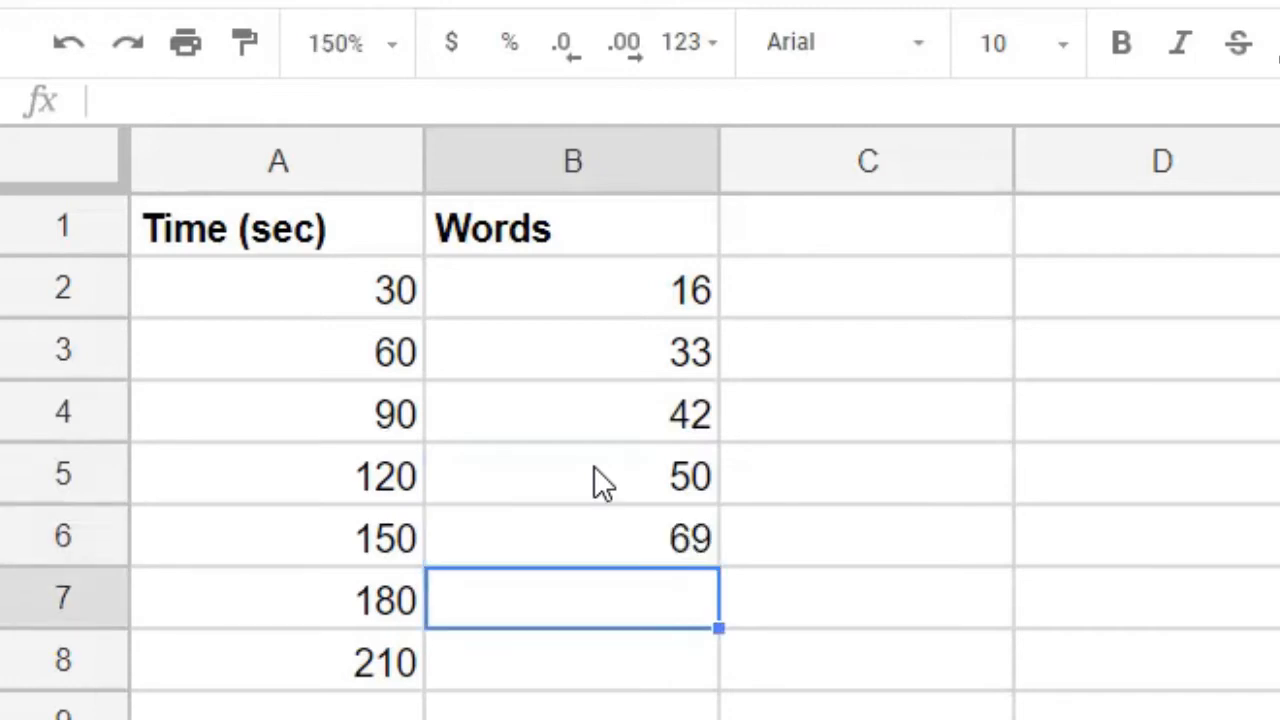
pyautogui.write('84')
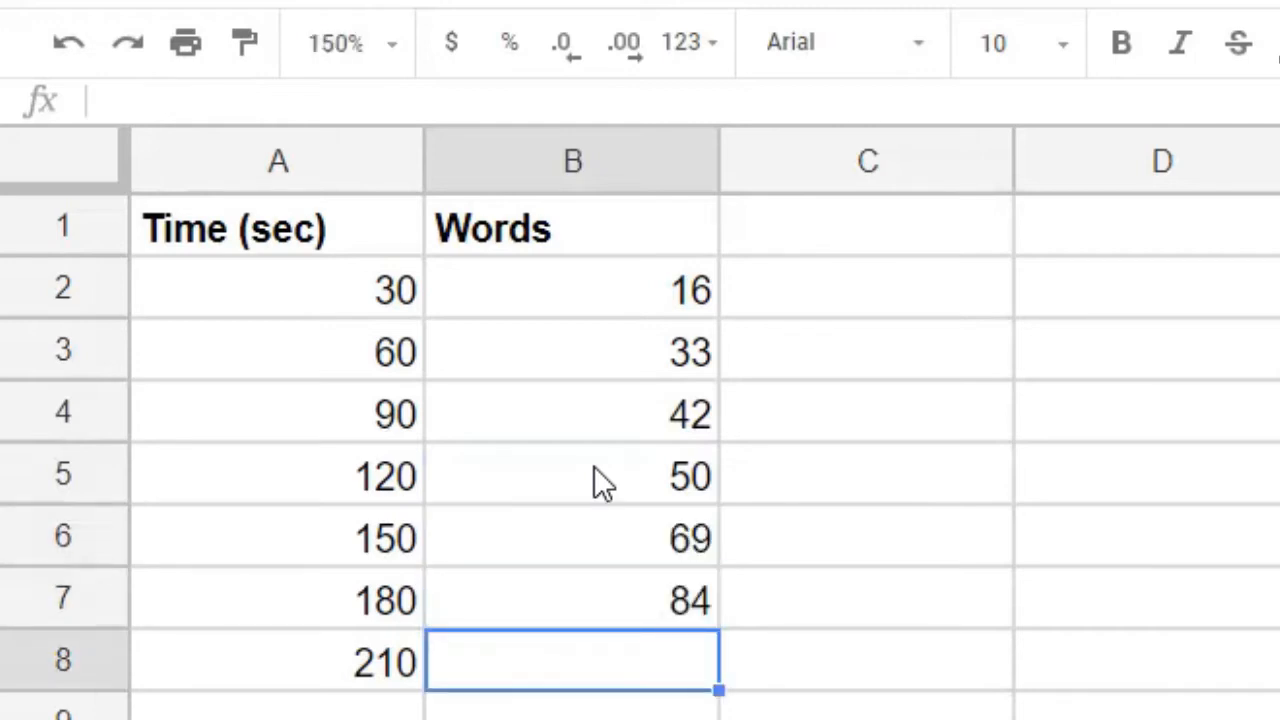
pyautogui.write('88')
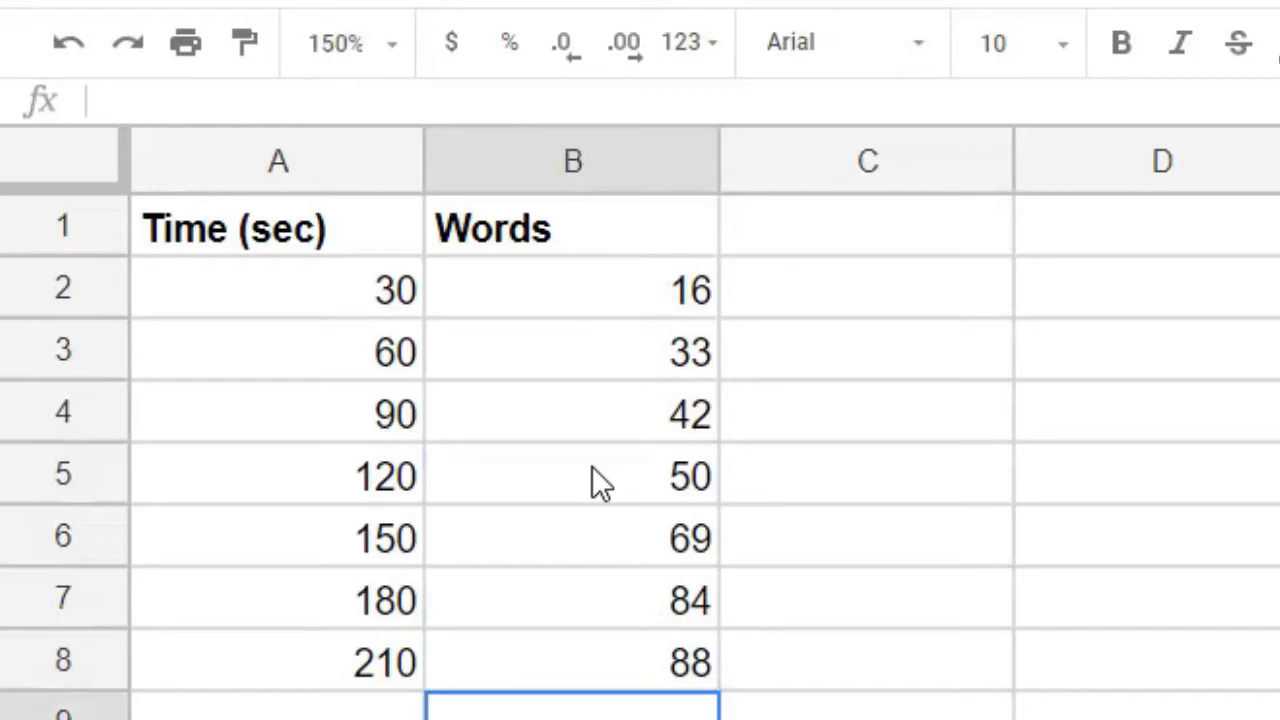
pyautogui.moveTo(635, 660)
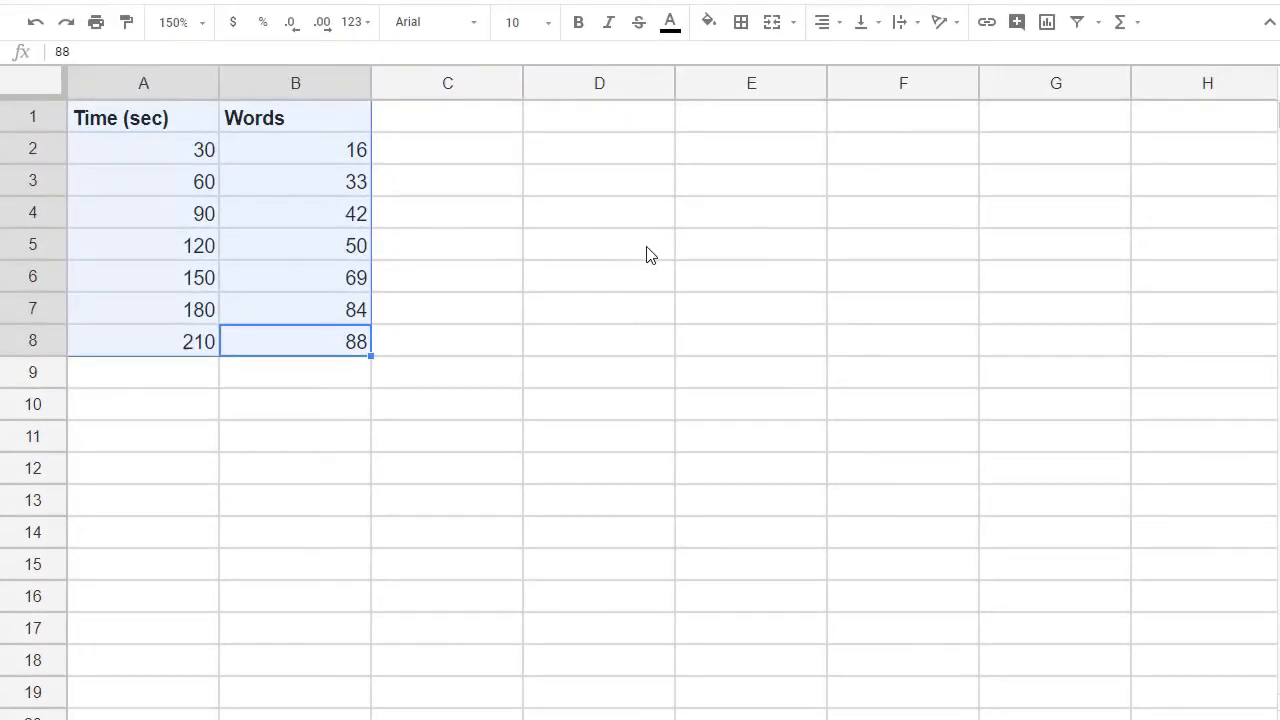
pyautogui.moveTo(884, 197)
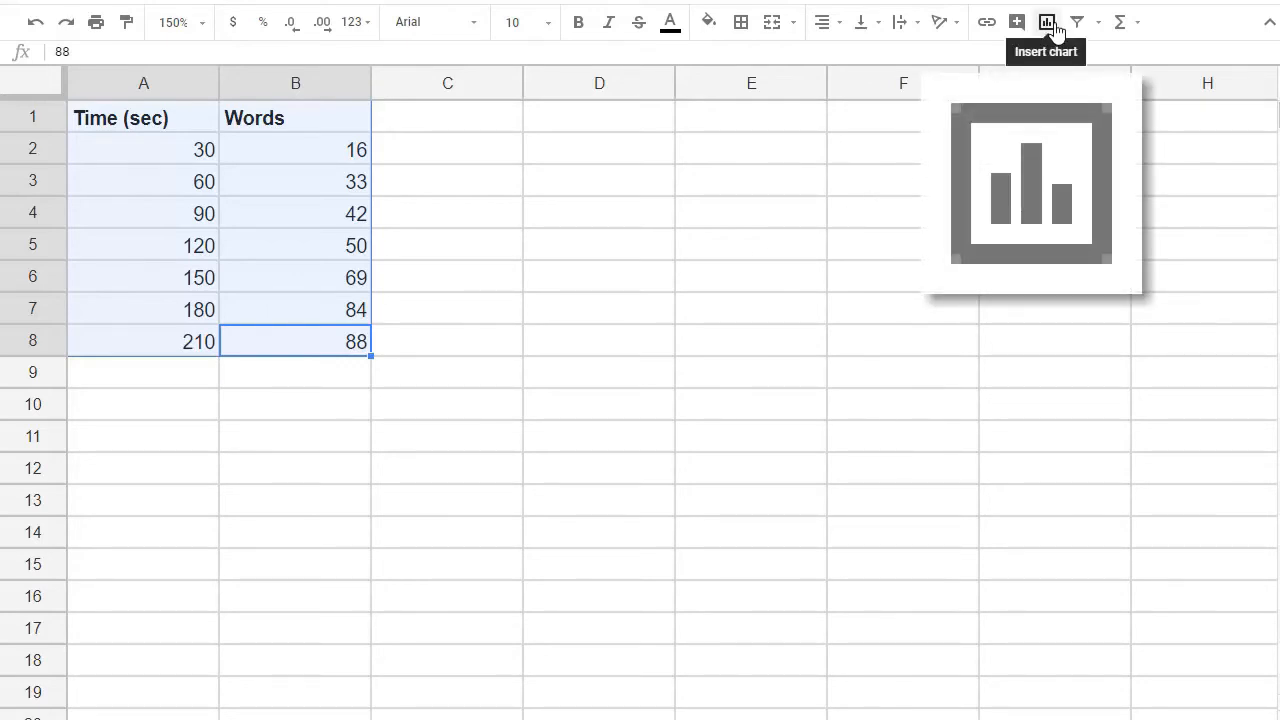
# - Insert a chart from the A1:B8 typing data
pyautogui.click(1046, 21)
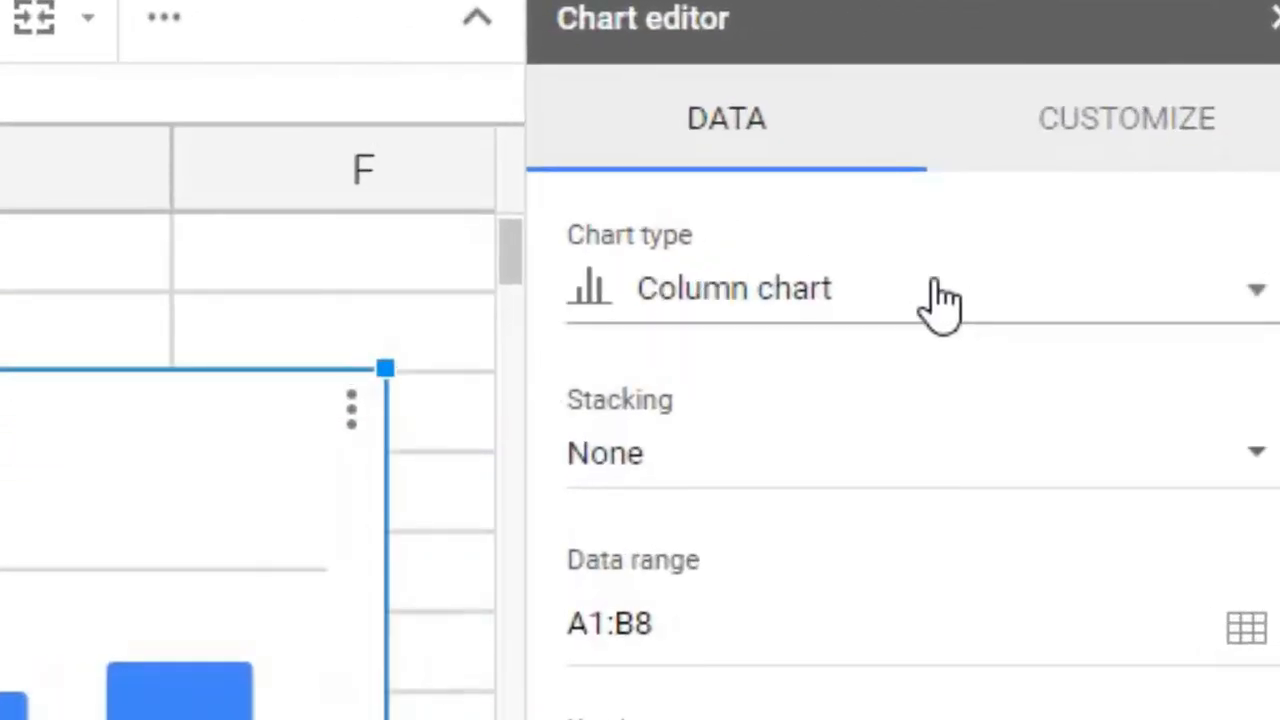
# - Change the chart type to Line chart in the Chart editor
pyautogui.click(940, 288)
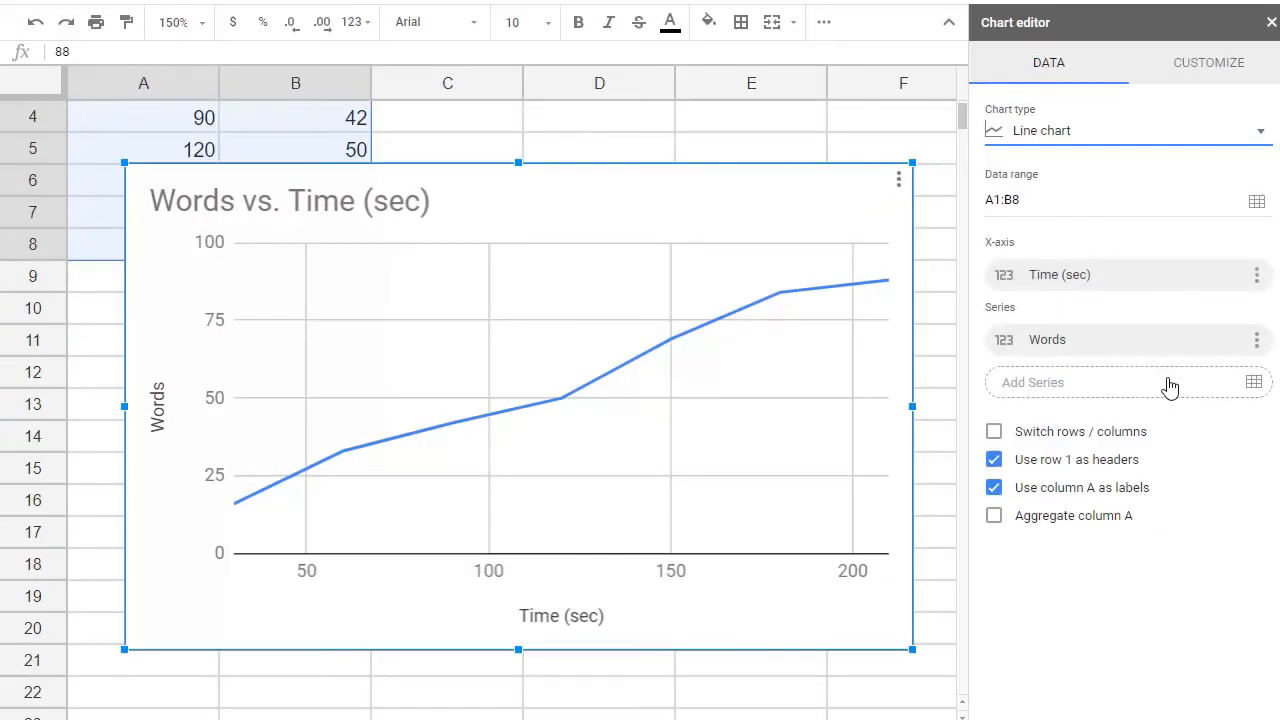
pyautogui.moveTo(1160, 290)
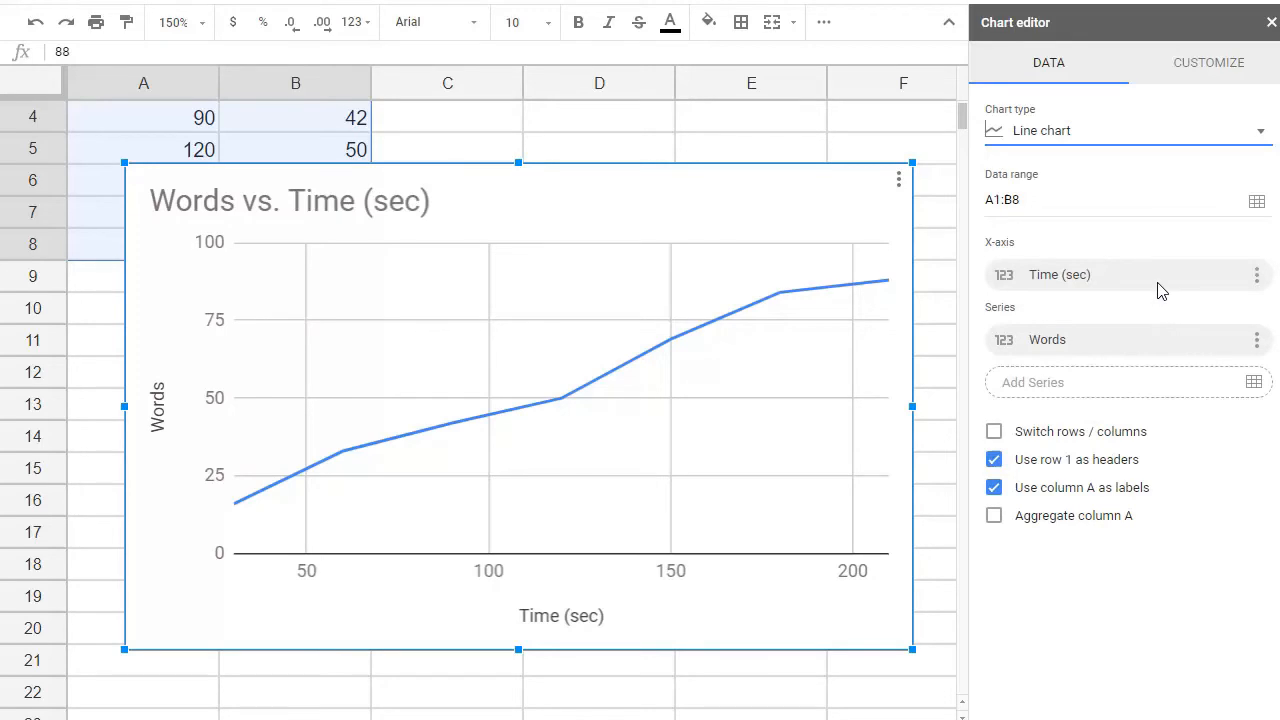
pyautogui.moveTo(1207, 70)
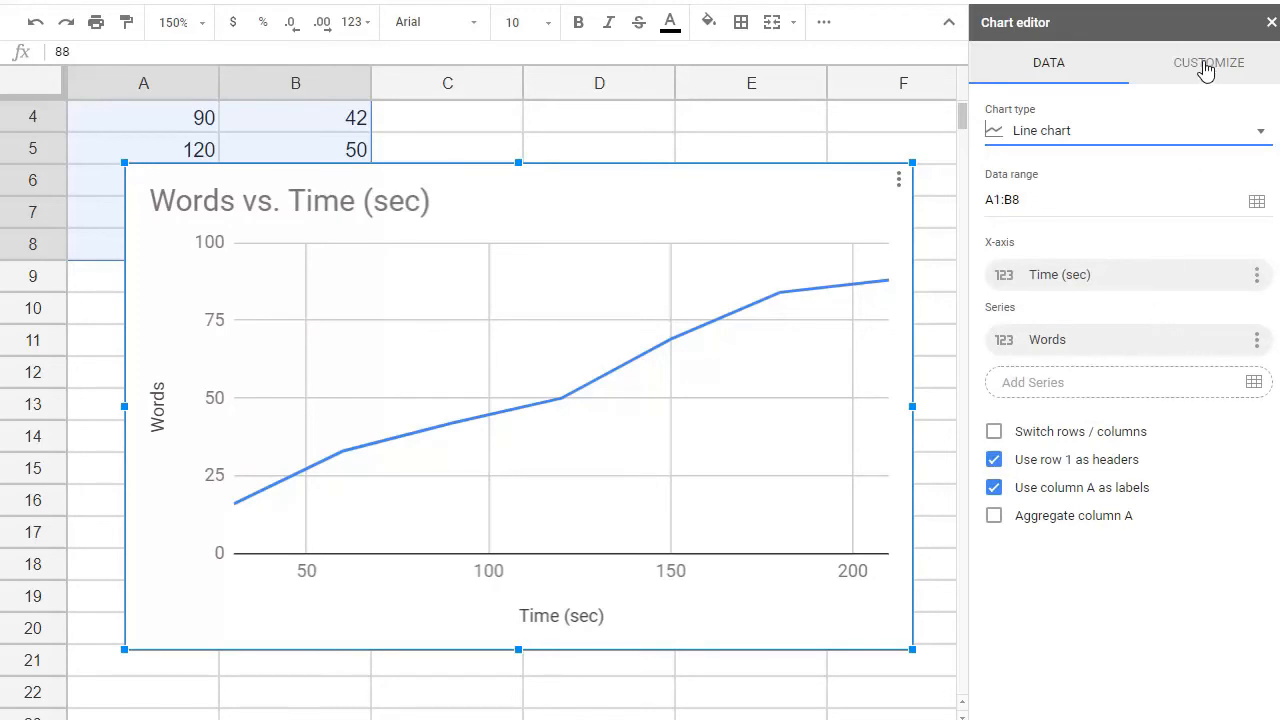
# - Replace the 'Words vs. Time (sec)' chart title with 'My Typing Speed'
pyautogui.click(1208, 62)
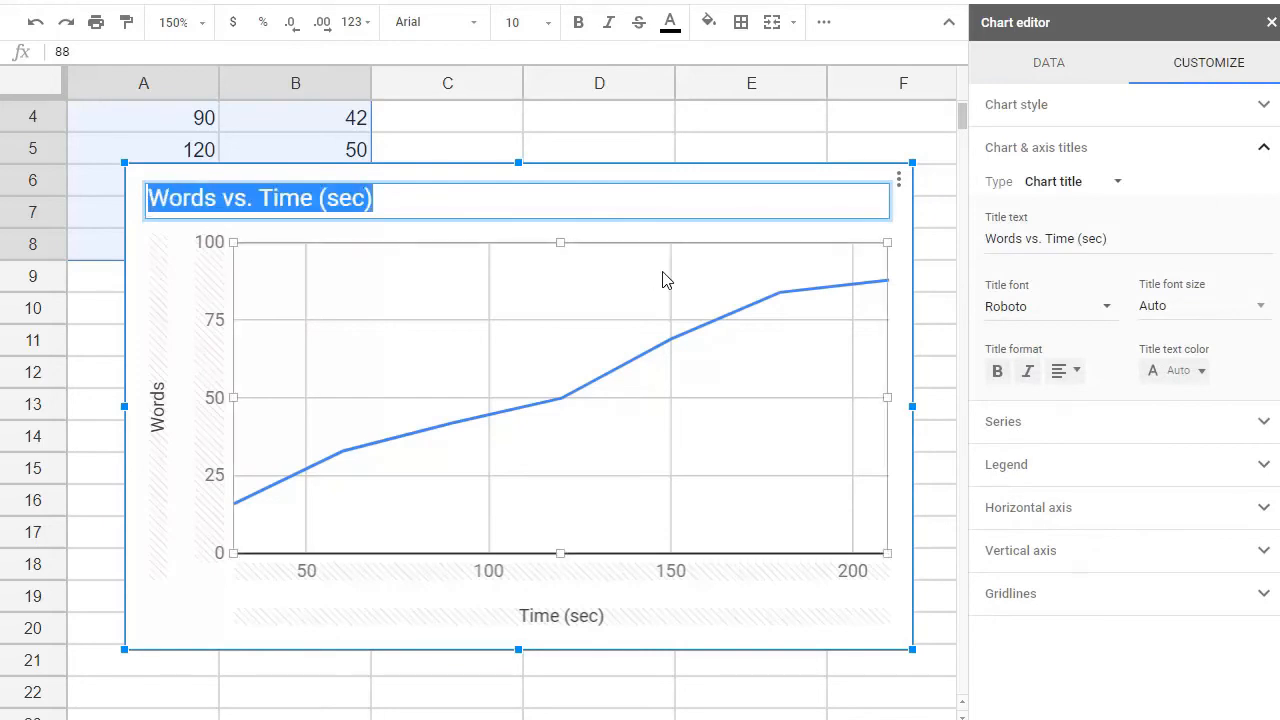
pyautogui.write('My')
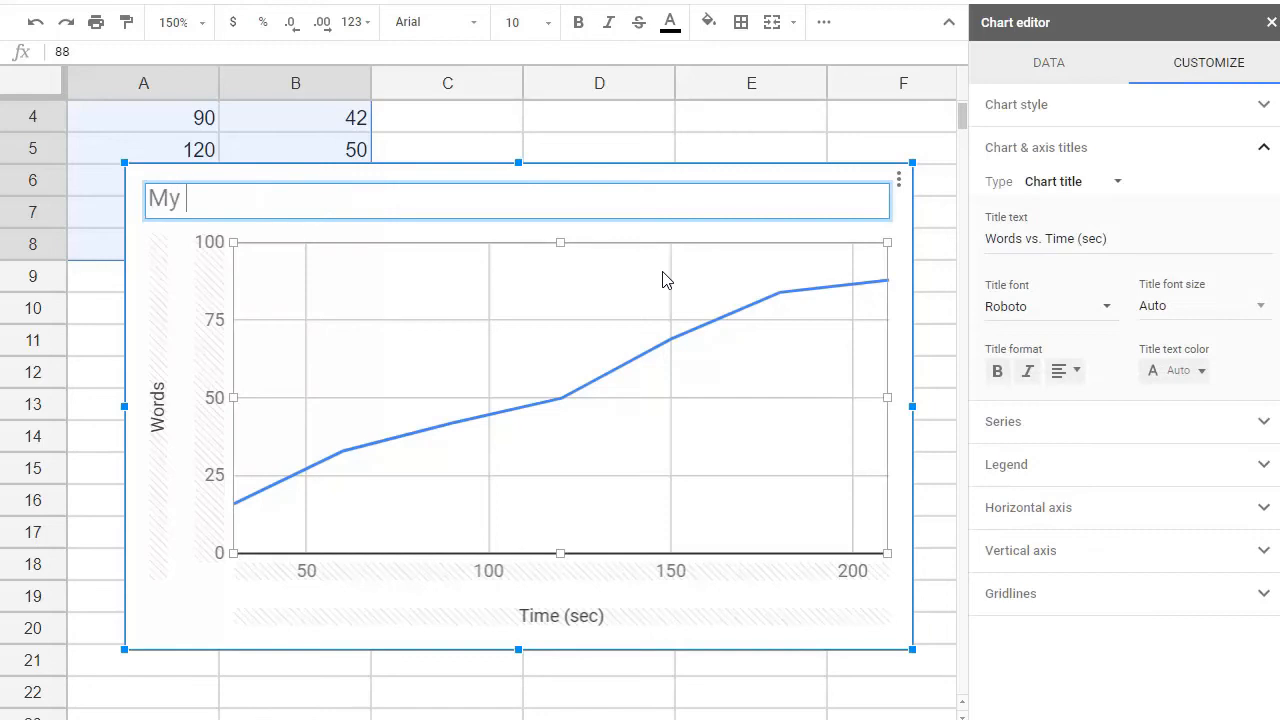
pyautogui.write('Typing Speed')
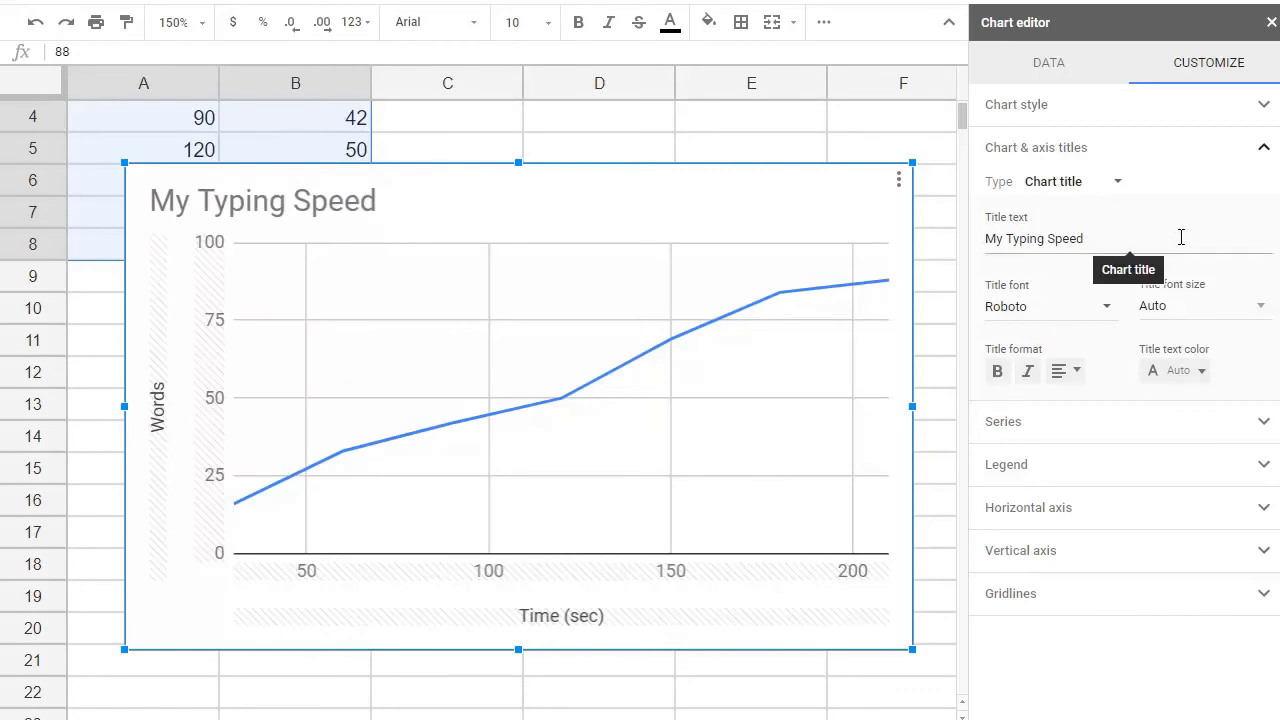
pyautogui.moveTo(1268, 445)
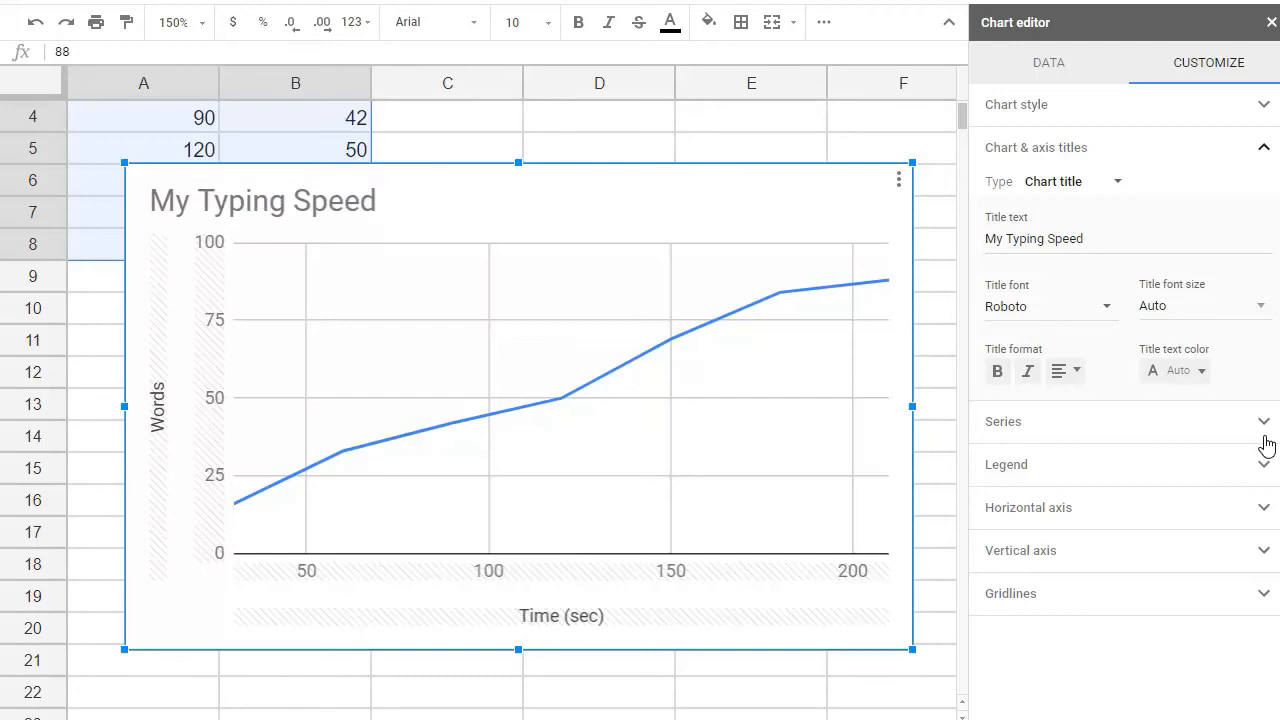
# - Set the series point shape to Triangle and check the horizontal axis settings
pyautogui.click(1003, 421)
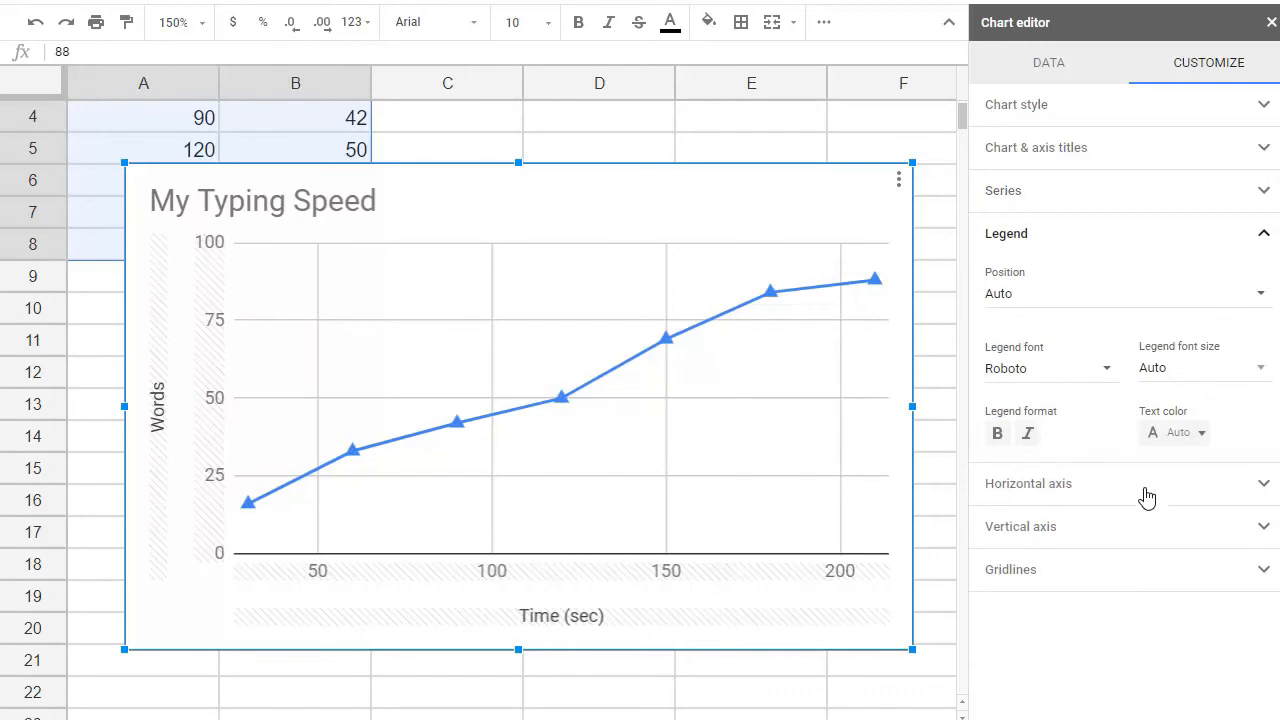
pyautogui.click(1028, 483)
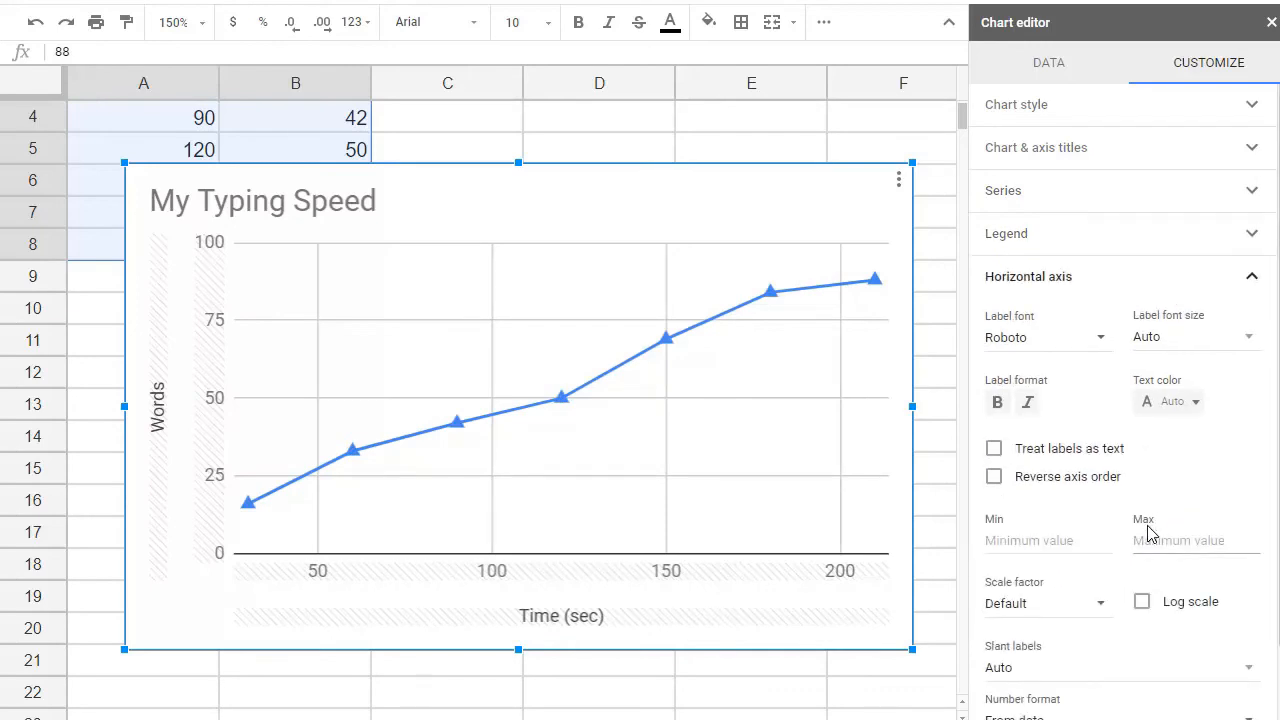
pyautogui.scroll(-3)
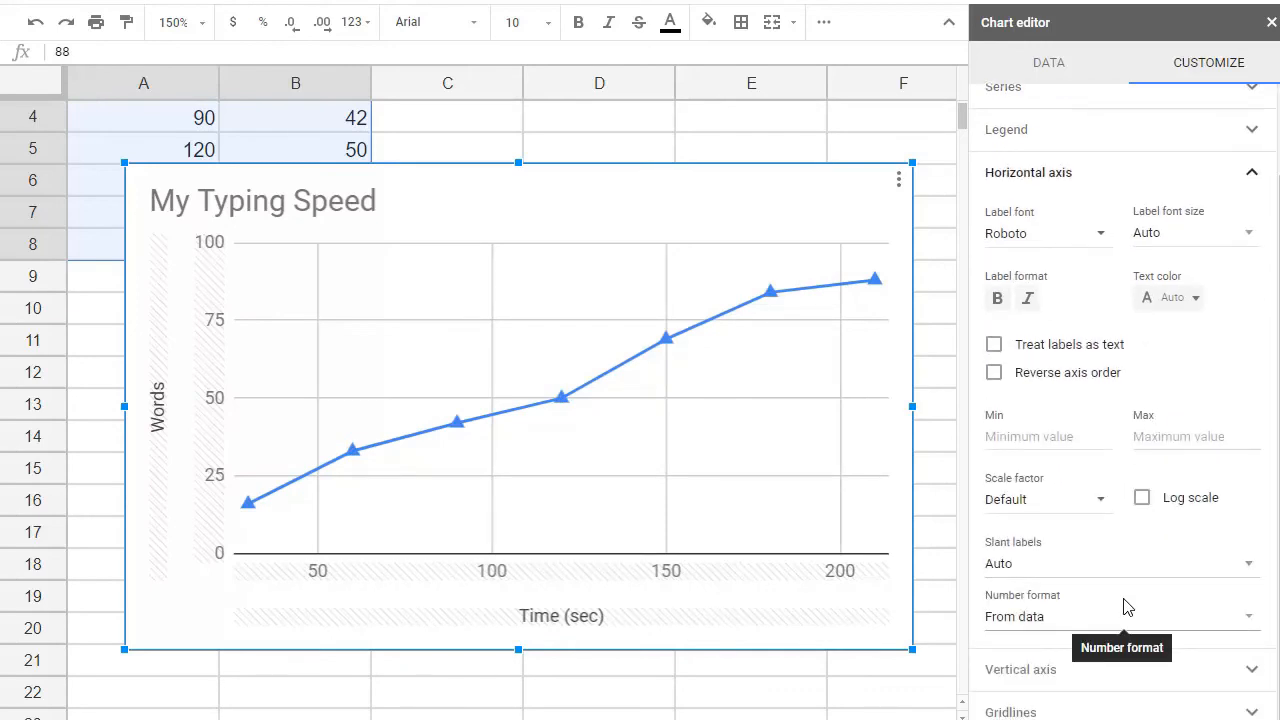
pyautogui.moveTo(669, 221)
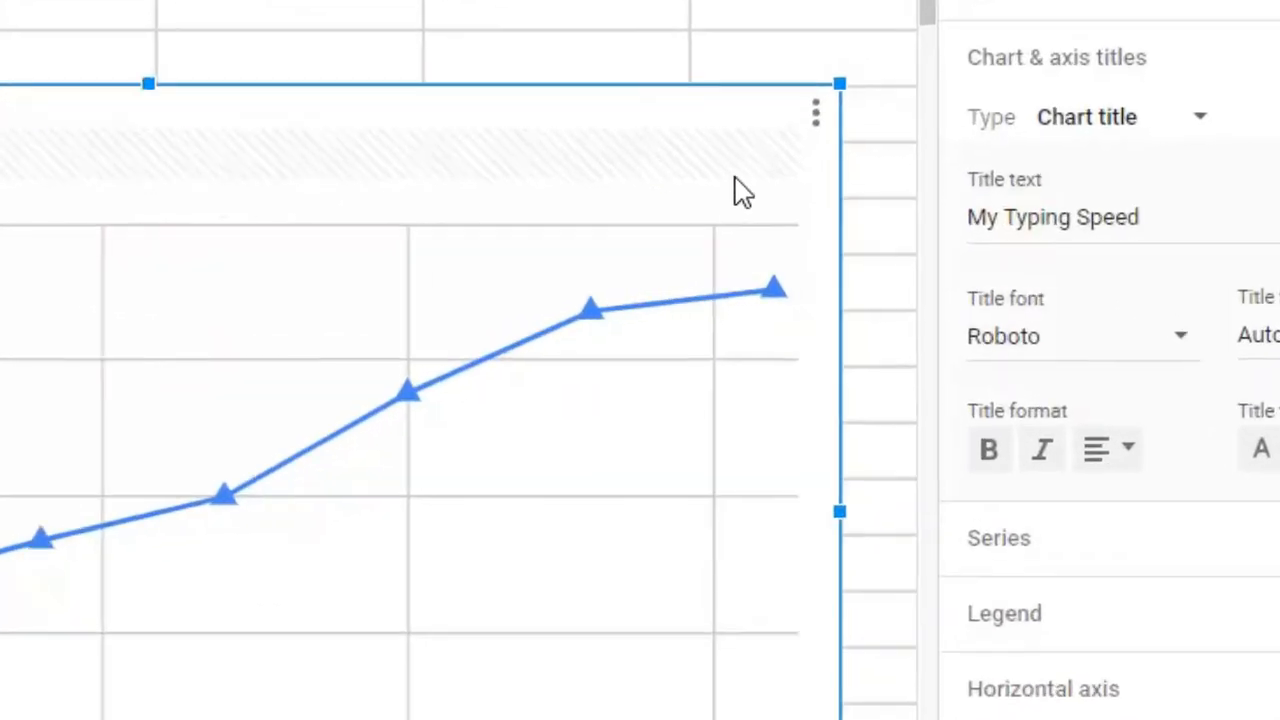
pyautogui.click(815, 112)
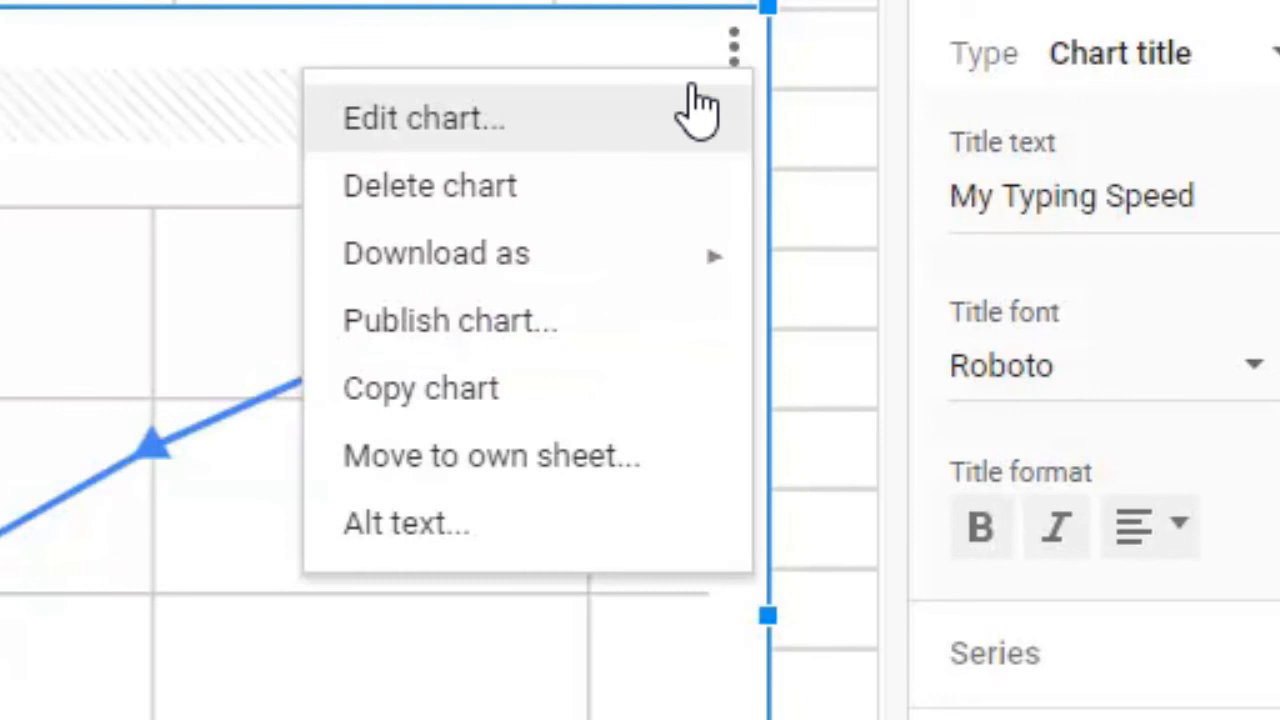